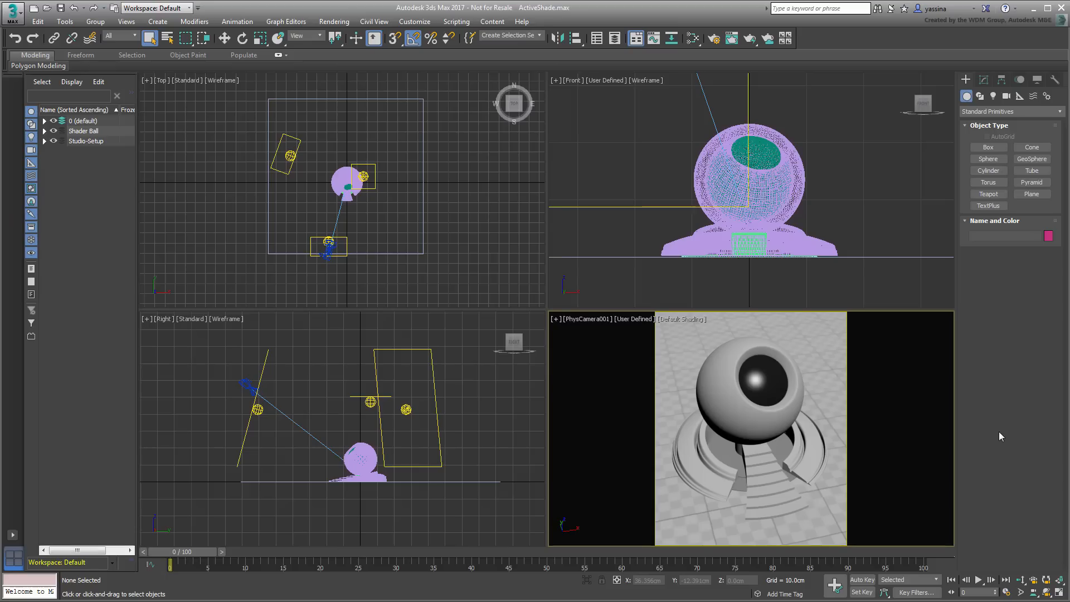
# - Open the Slate Material Editor to show Material #76's Physical material node
pyautogui.click(693, 37)
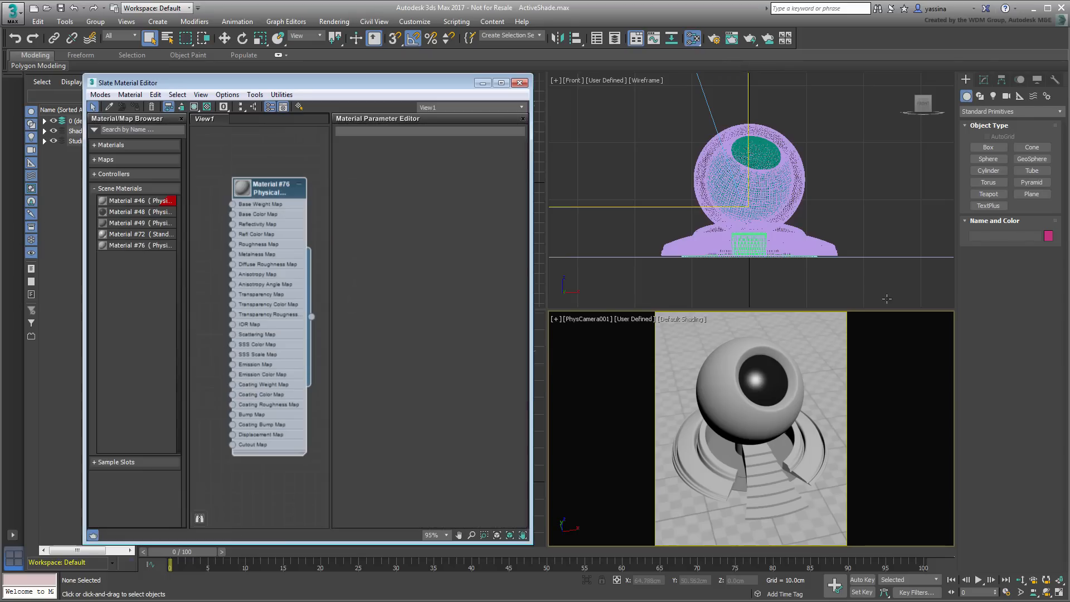
pyautogui.moveTo(1006, 435)
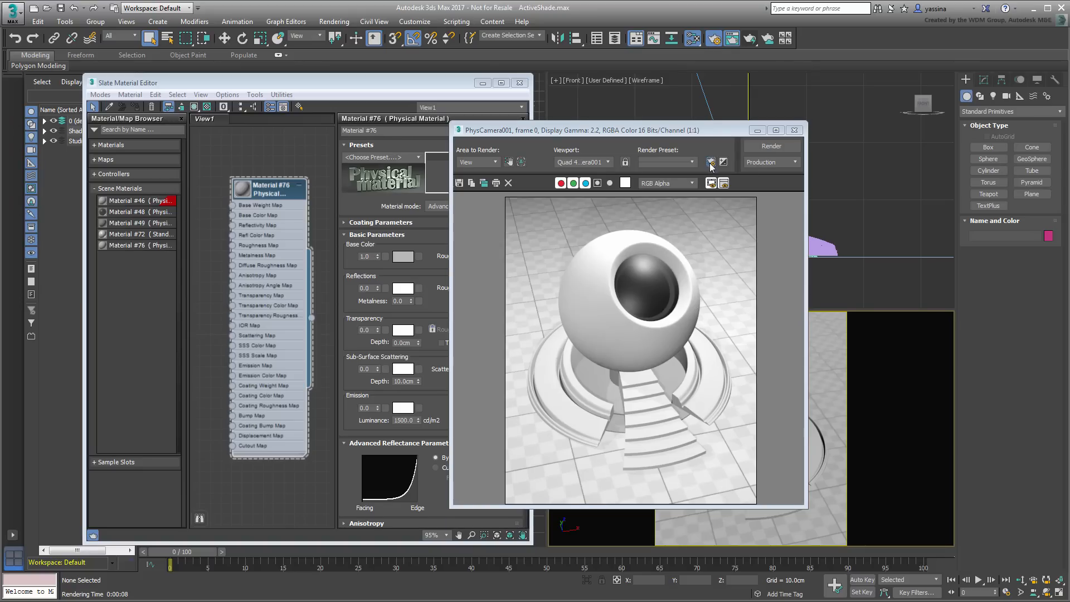
# - Make ART Renderer the production renderer and re-render the PhysCamera001 view
pyautogui.click(710, 161)
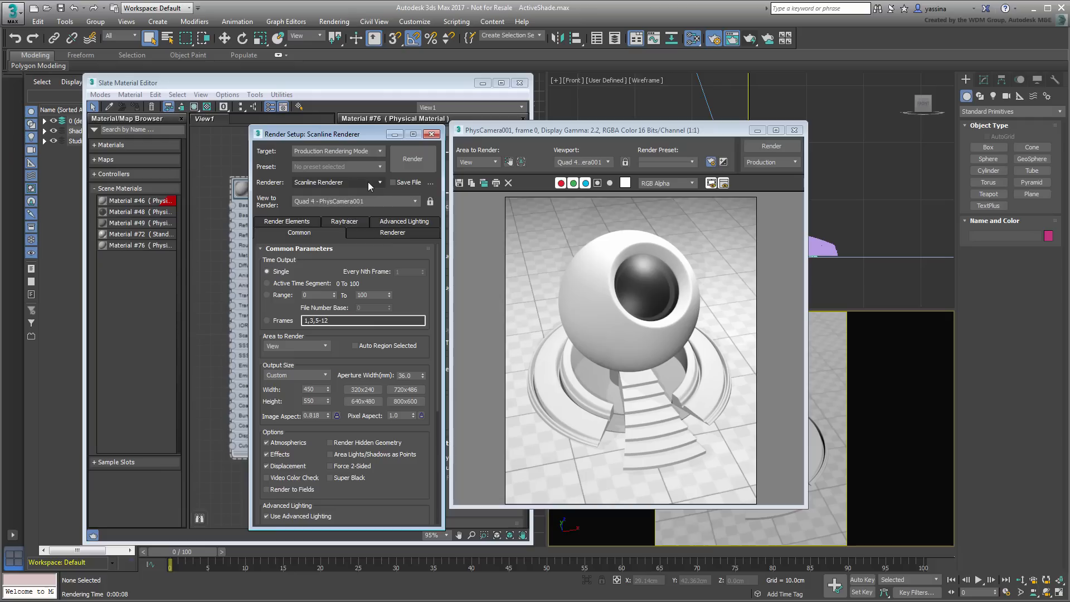
pyautogui.click(379, 182)
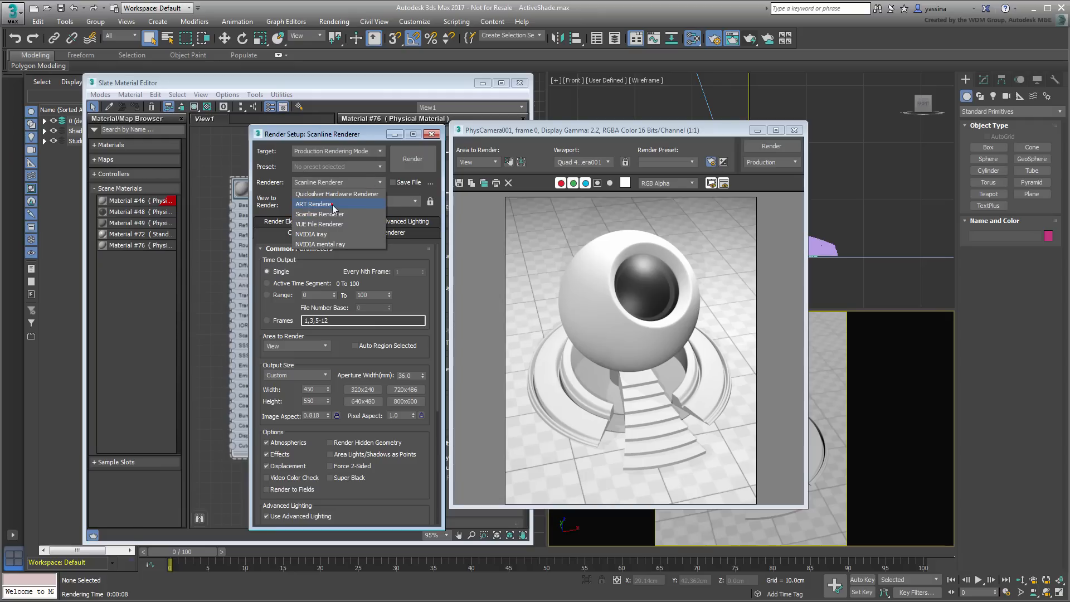
pyautogui.click(314, 203)
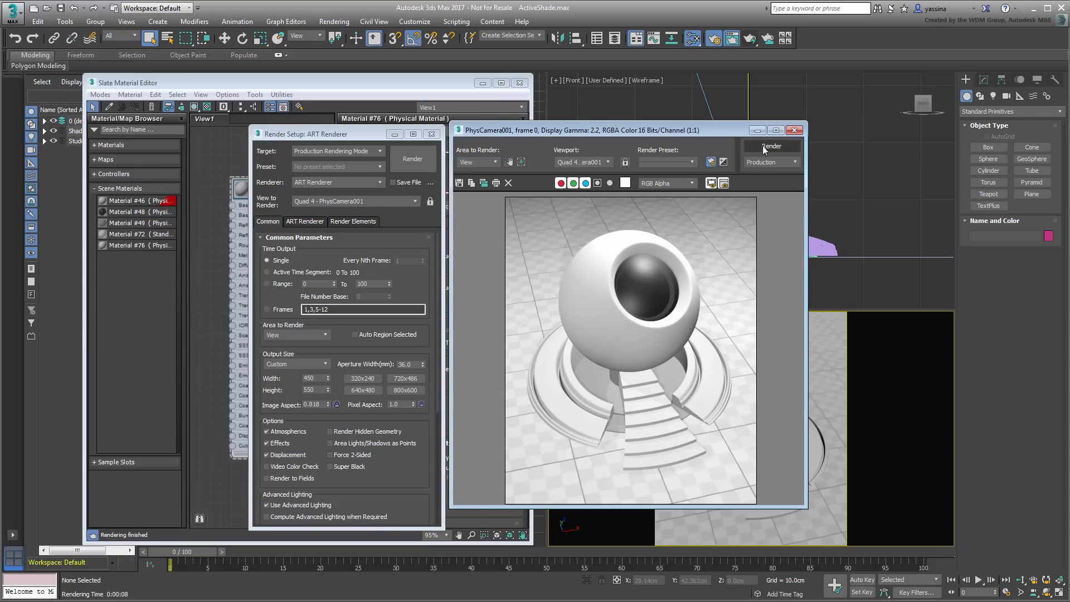
pyautogui.click(771, 146)
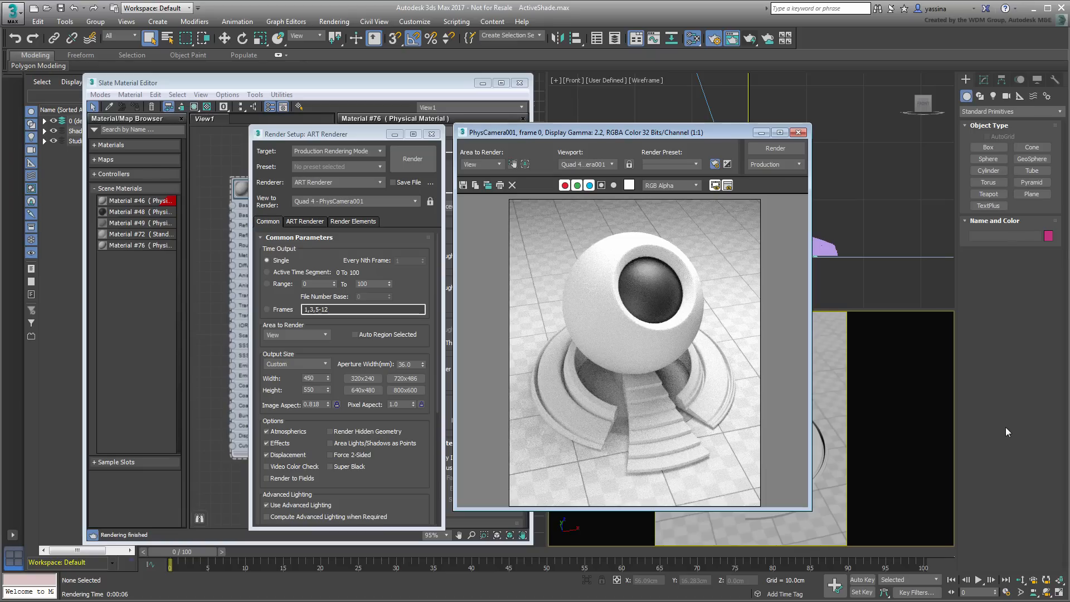
pyautogui.moveTo(541, 211)
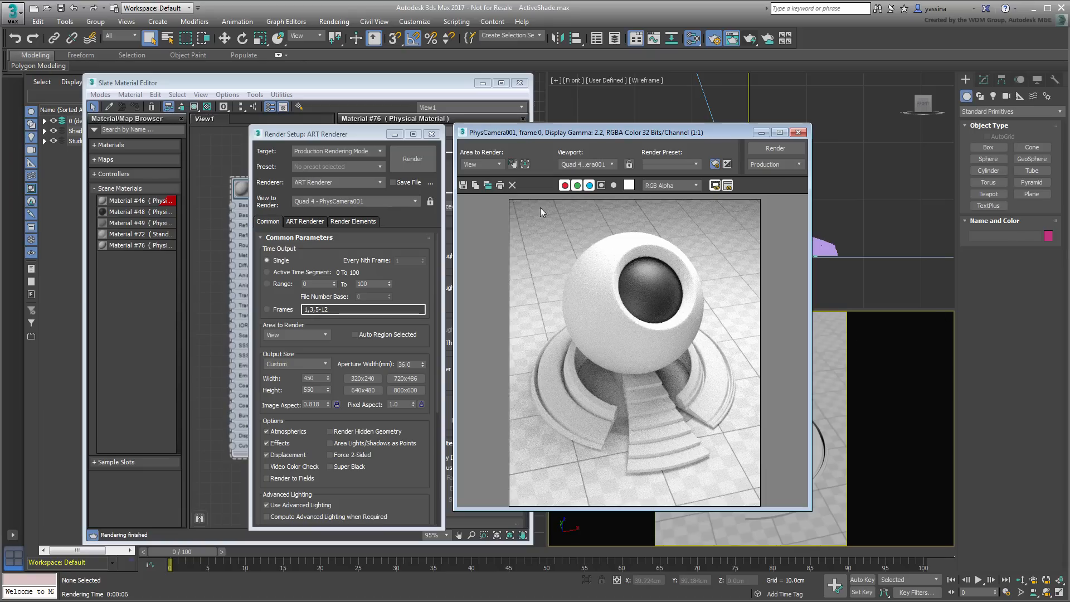
# - Give ActiveShade mode the ART Renderer with render quality dragged to maximum
pyautogui.click(337, 151)
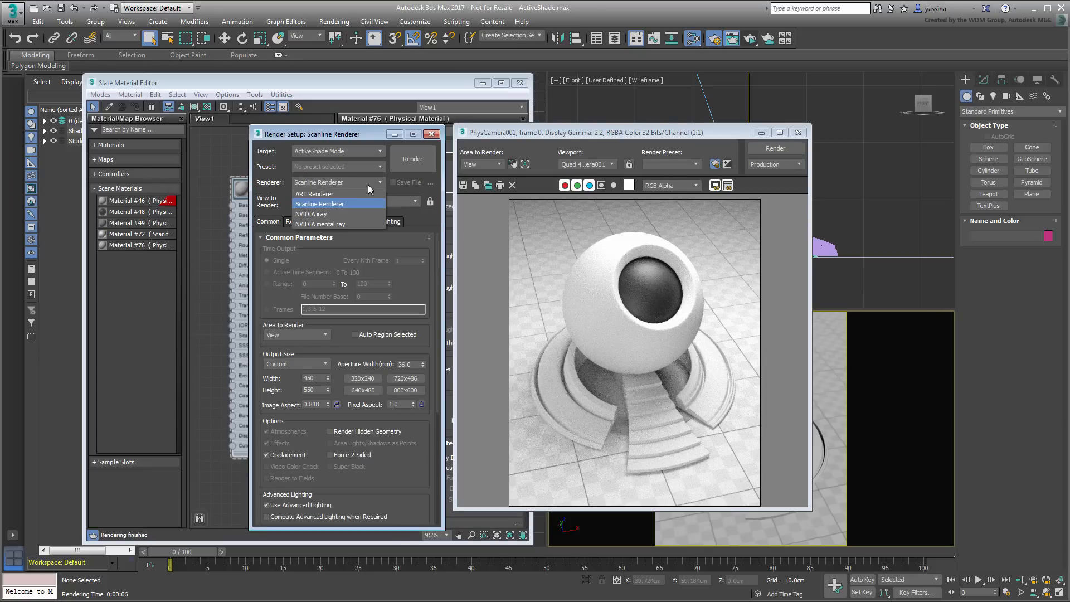
pyautogui.click(315, 194)
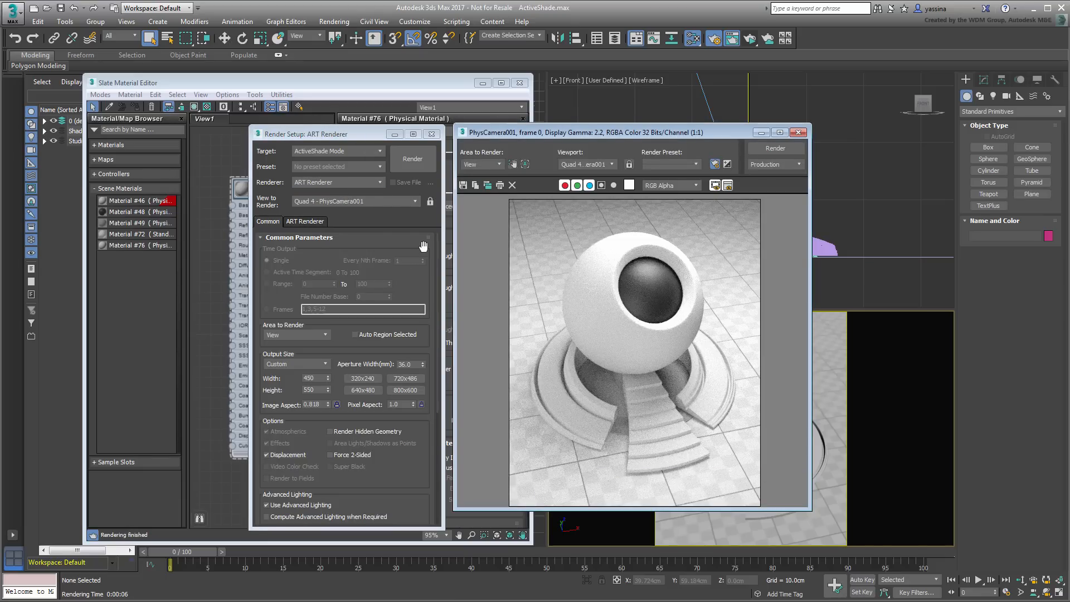
pyautogui.click(305, 222)
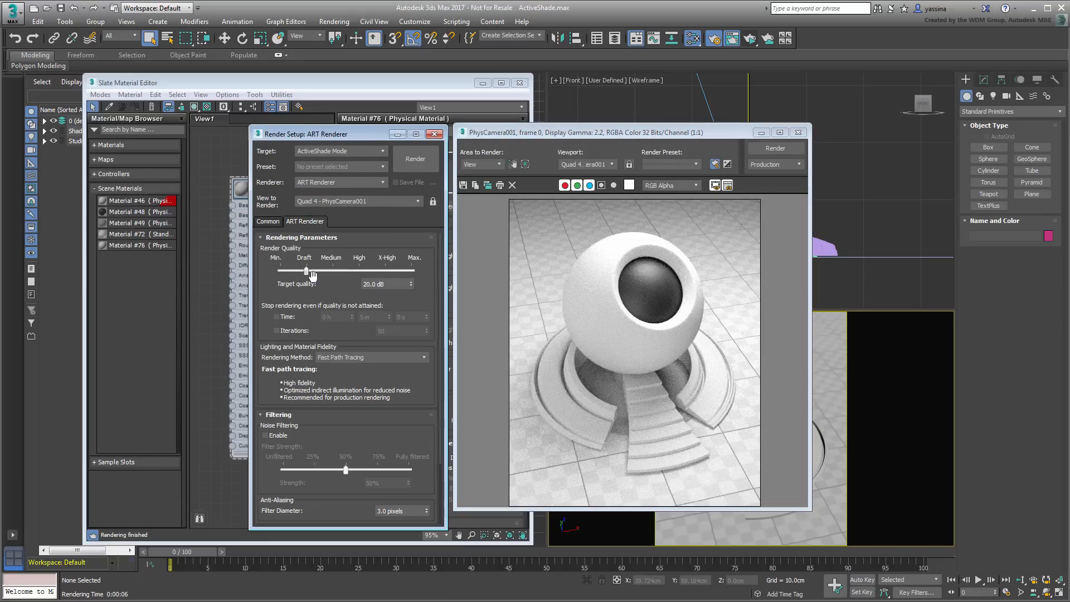
pyautogui.moveTo(306, 271); pyautogui.dragTo(410, 271)
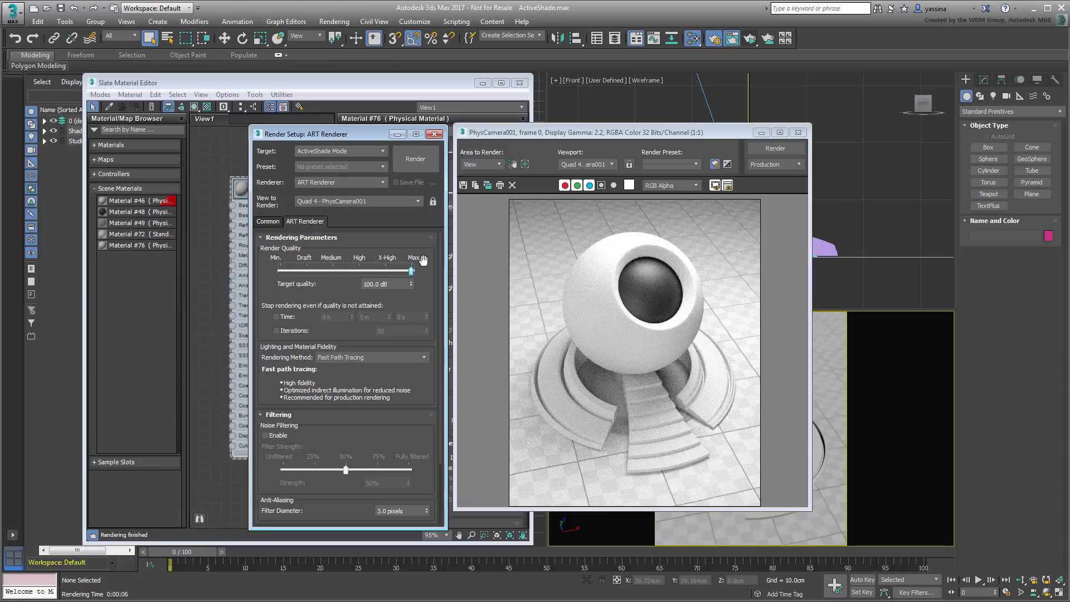
pyautogui.moveTo(781, 188)
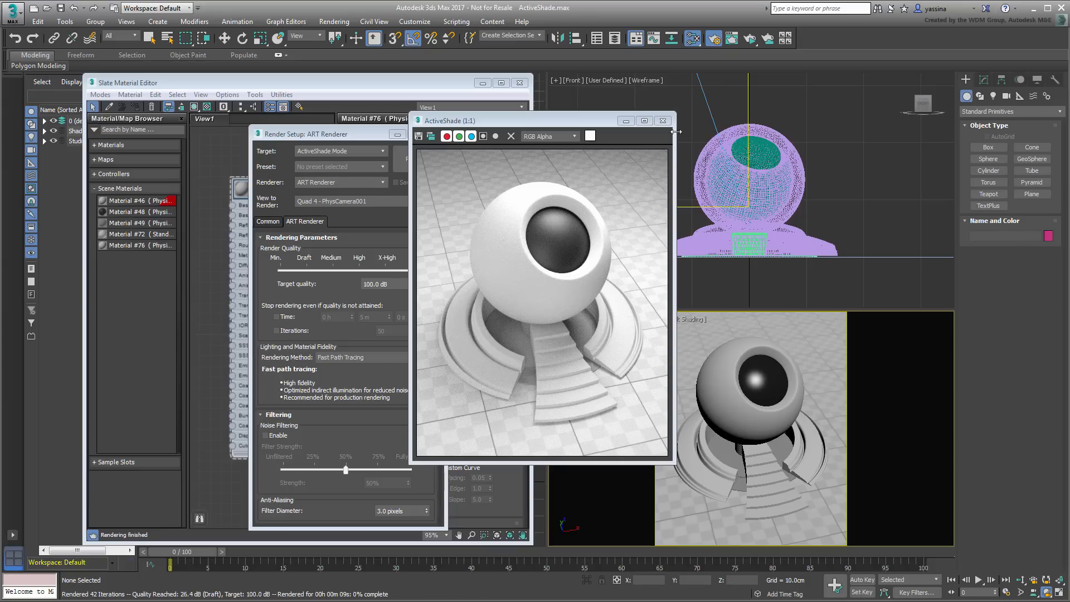
# - Close ActiveShade and Render Setup, then toggle ActiveShade on the PhysCamera001 viewport
pyautogui.click(663, 120)
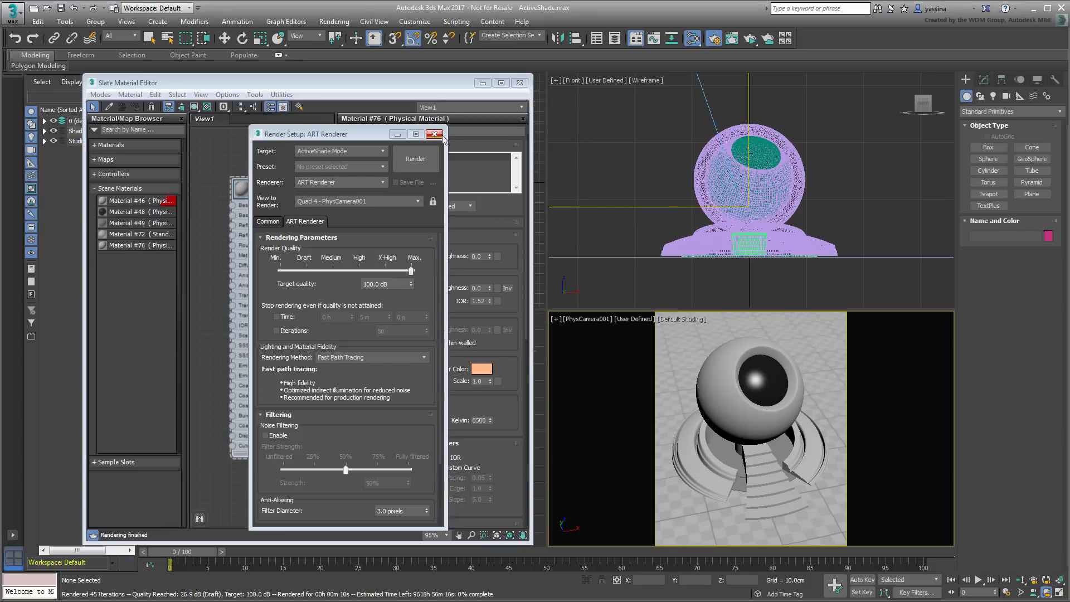
pyautogui.click(439, 133)
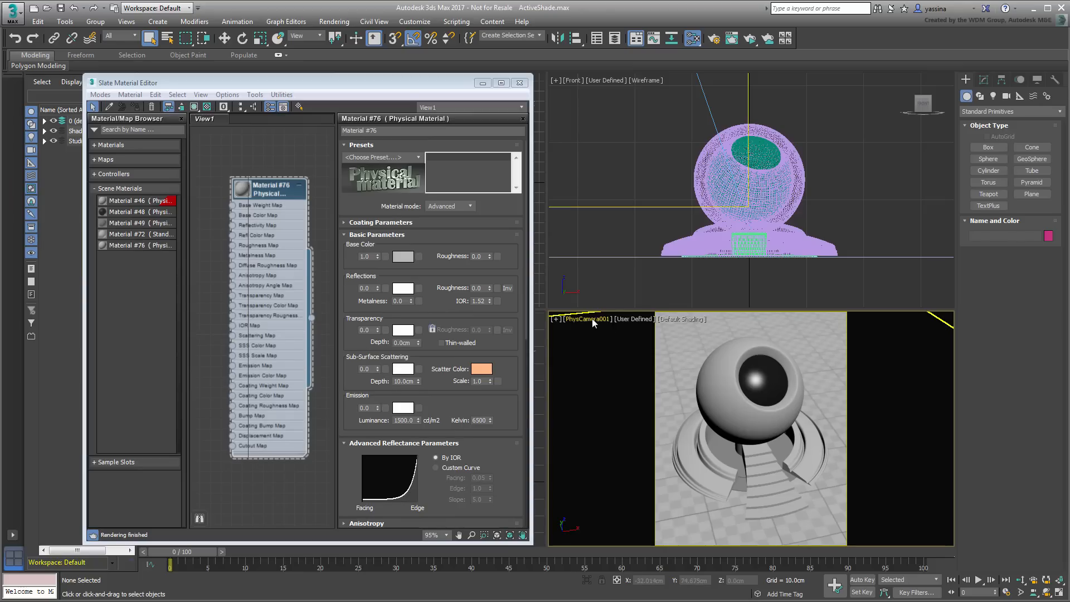
pyautogui.rightClick(585, 319)
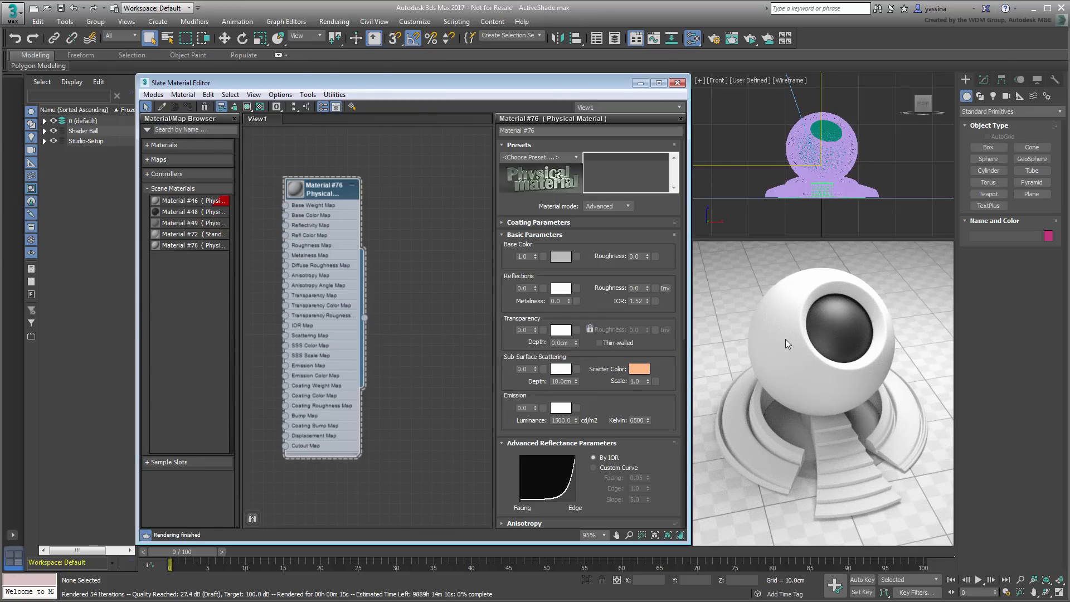
pyautogui.rightClick(765, 328)
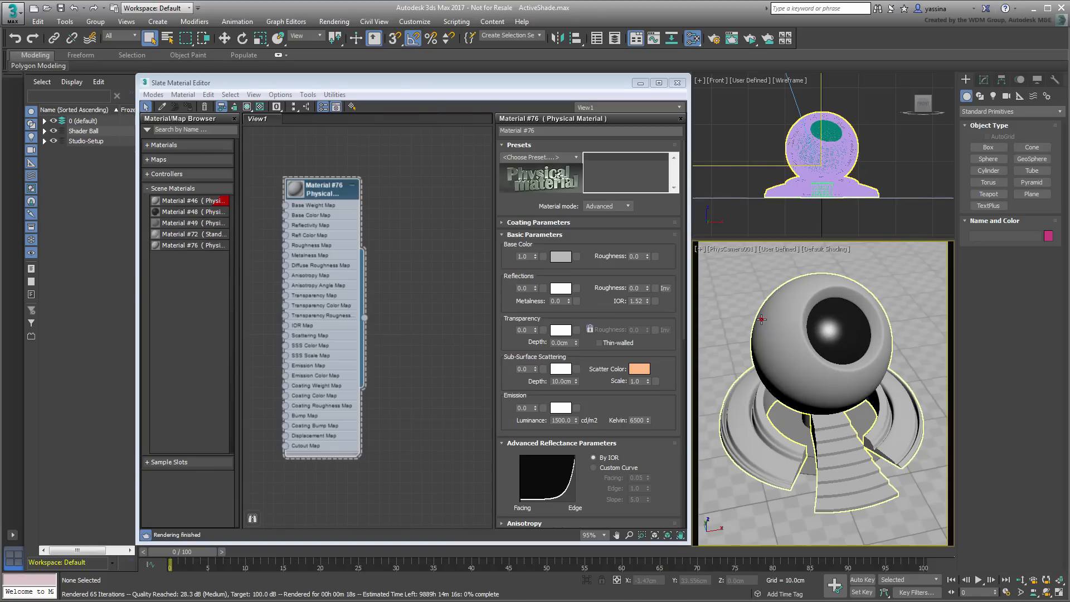
pyautogui.moveTo(761, 321)
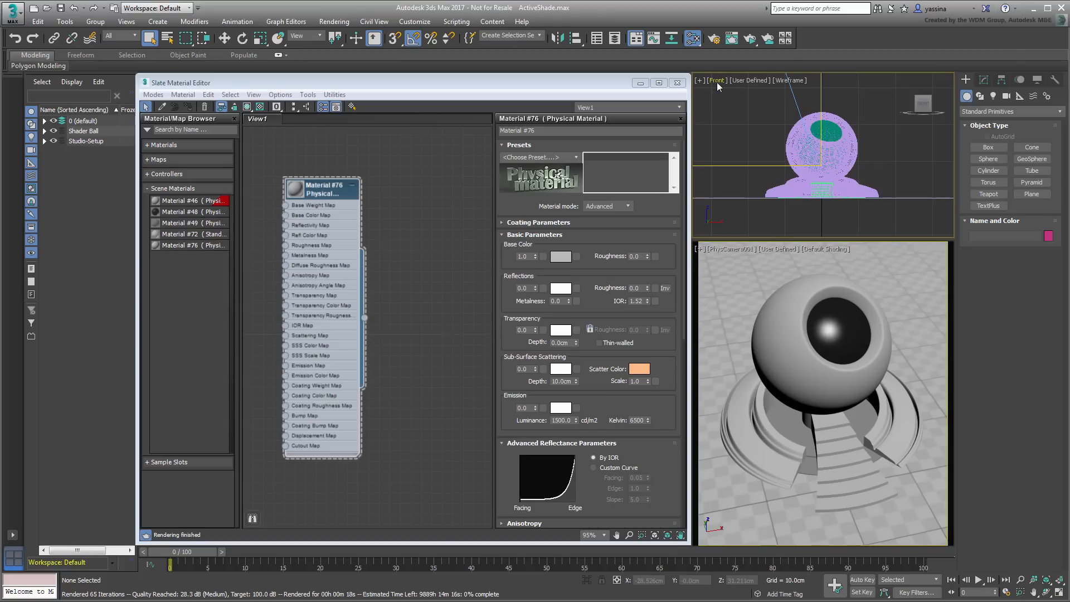
# - Switch the Front viewport to PhysCamera001, restart ActiveShade, and close the material editor
pyautogui.click(717, 80)
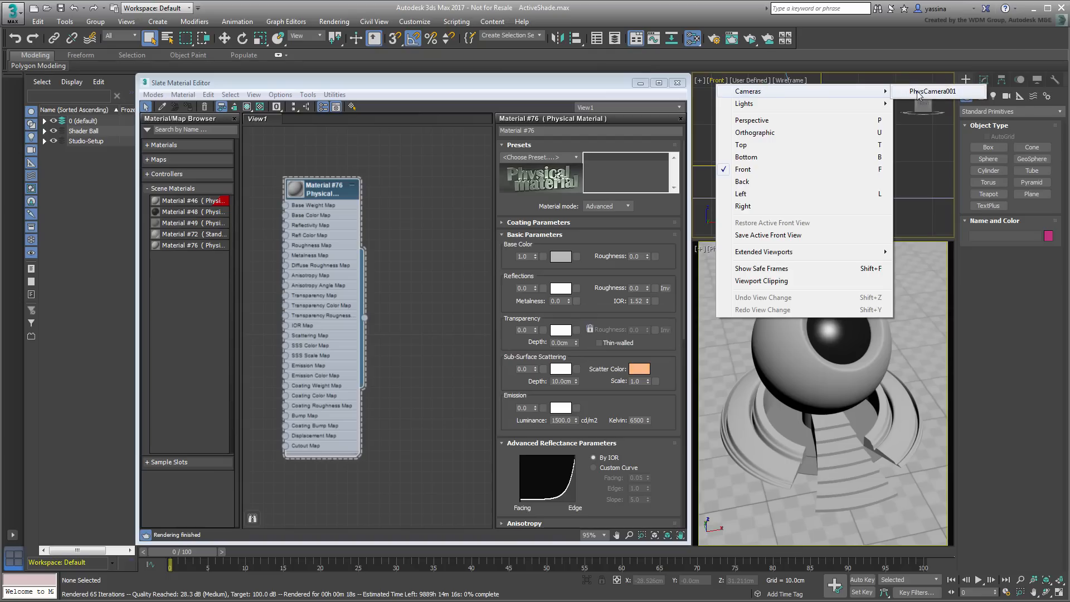
pyautogui.click(932, 91)
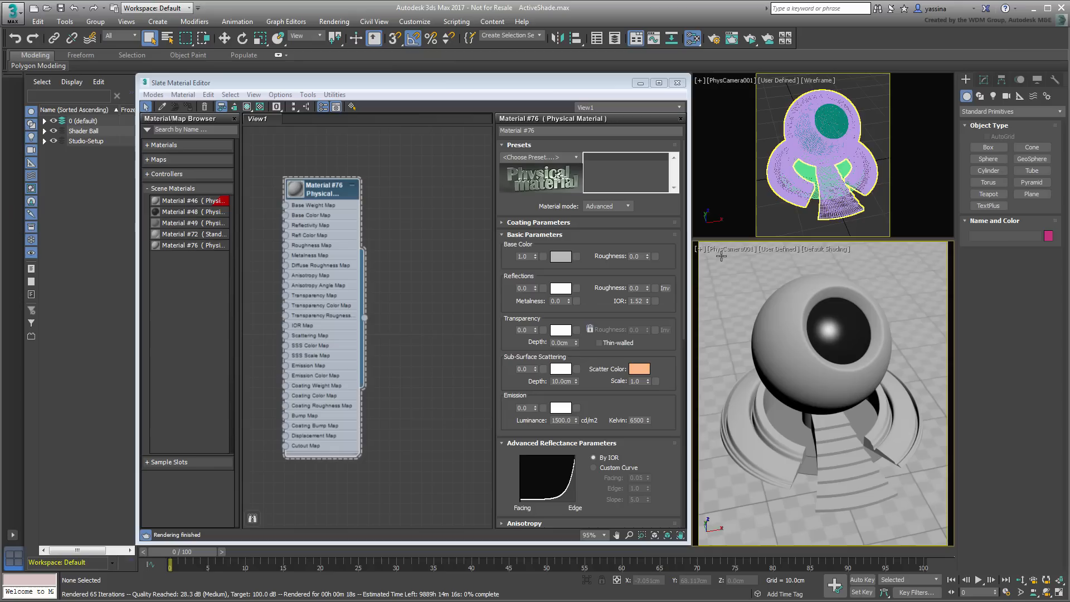
pyautogui.click(721, 248)
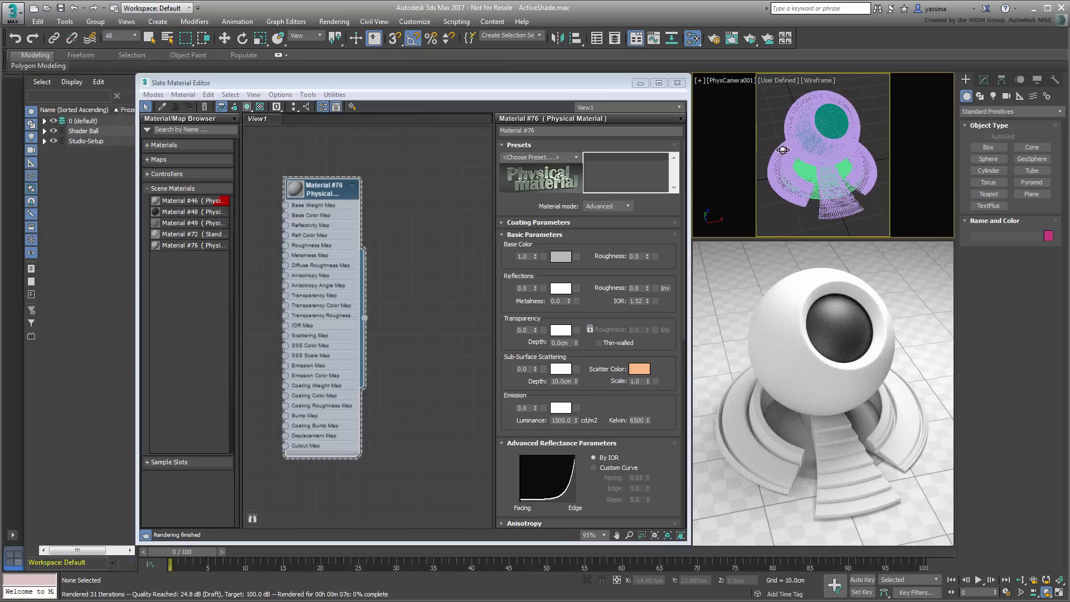
pyautogui.click(676, 82)
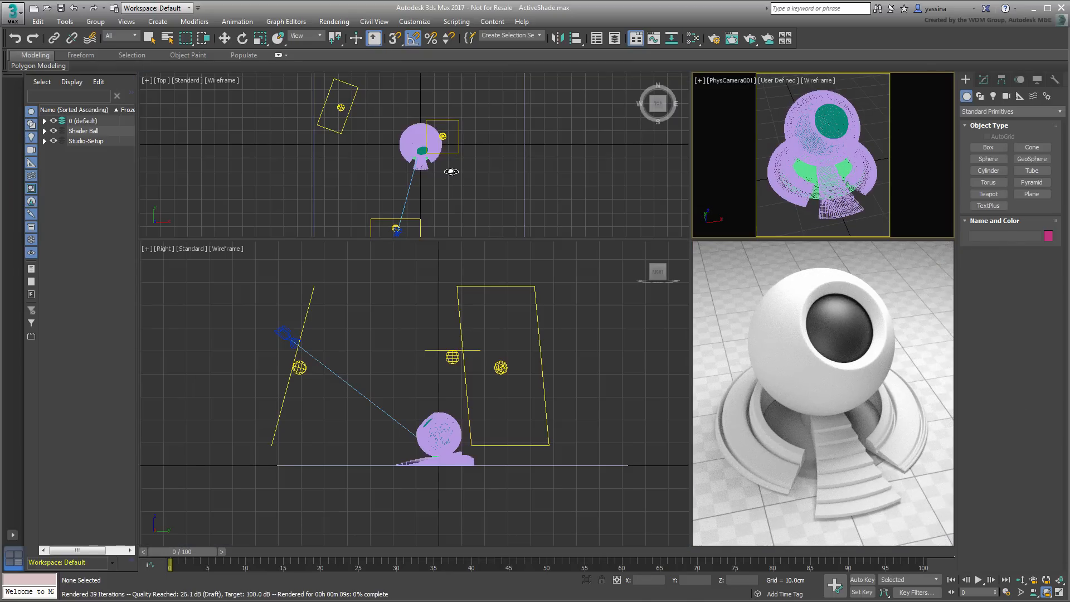
# - Move PhotometricLight001 to a new spot beside the shader ball
pyautogui.rightClick(450, 154)
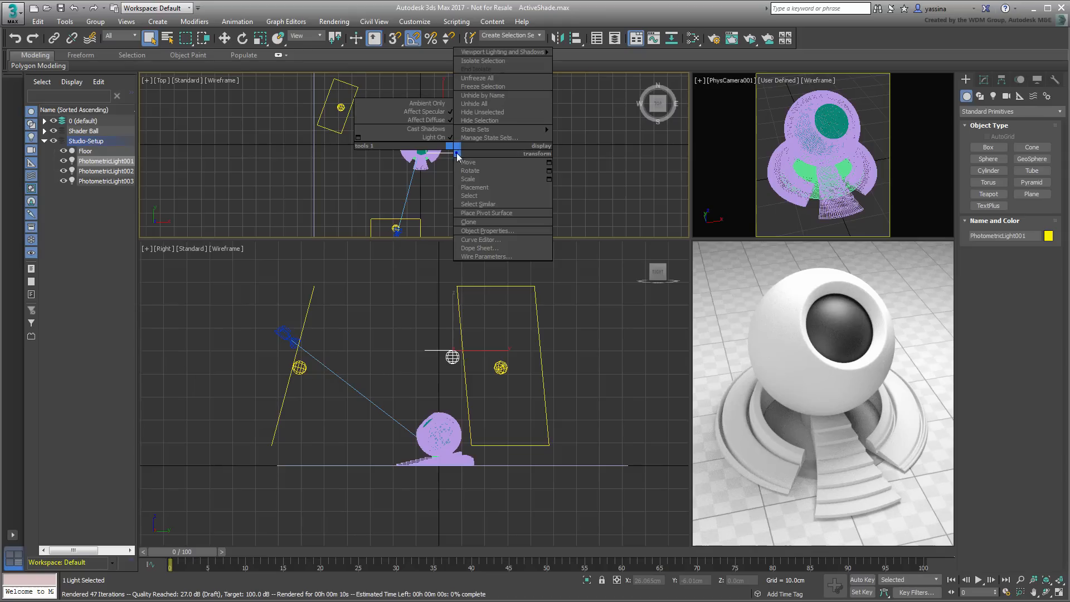
pyautogui.click(468, 162)
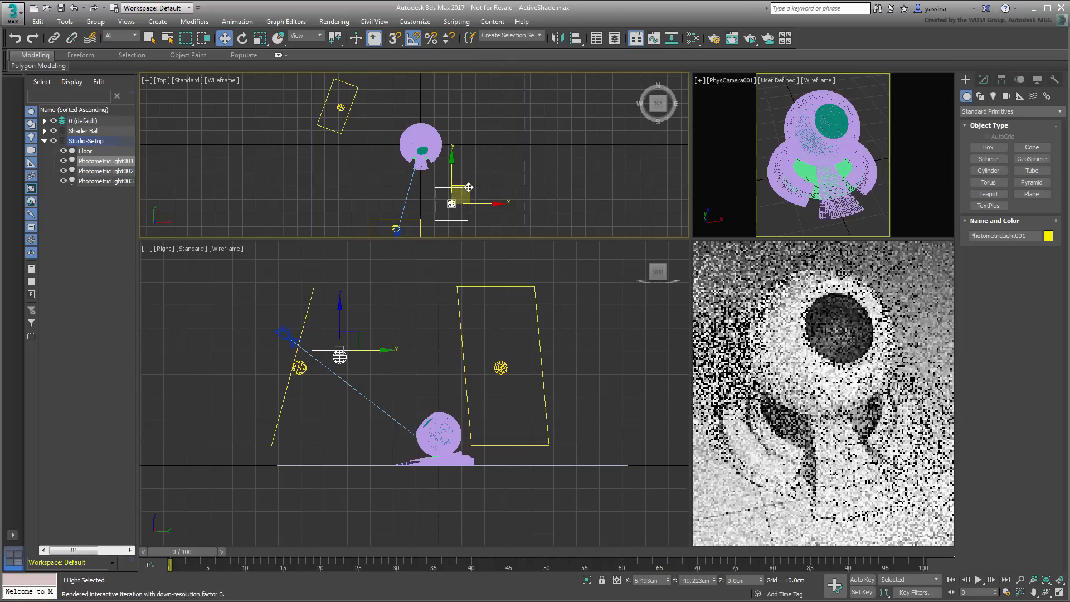
pyautogui.moveTo(451, 203); pyautogui.dragTo(468, 188)
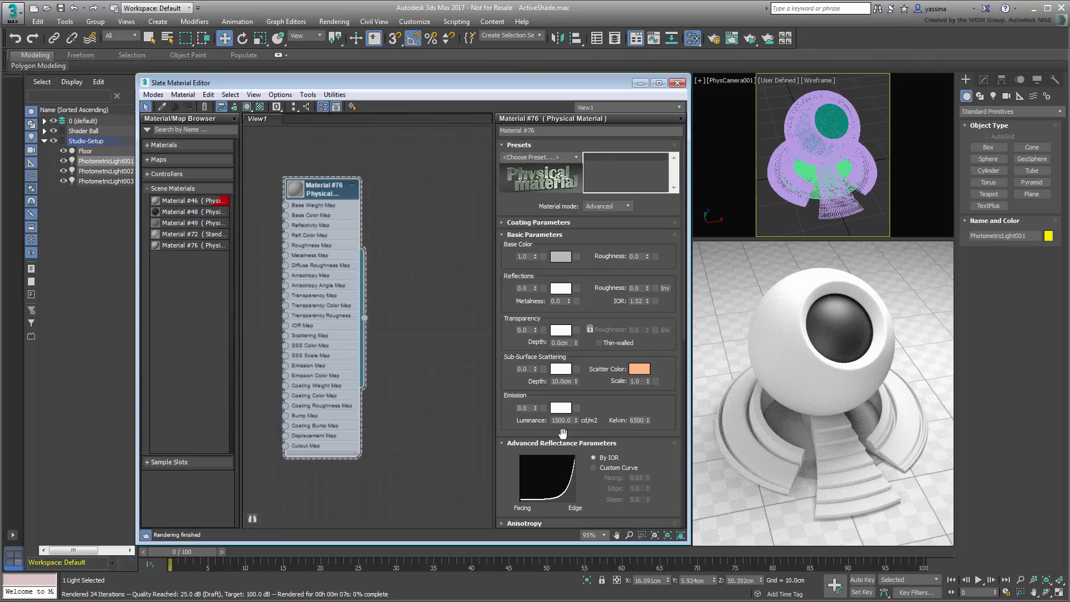
# - Set Material #76's base color to red with base color roughness 0.3
pyautogui.click(562, 256)
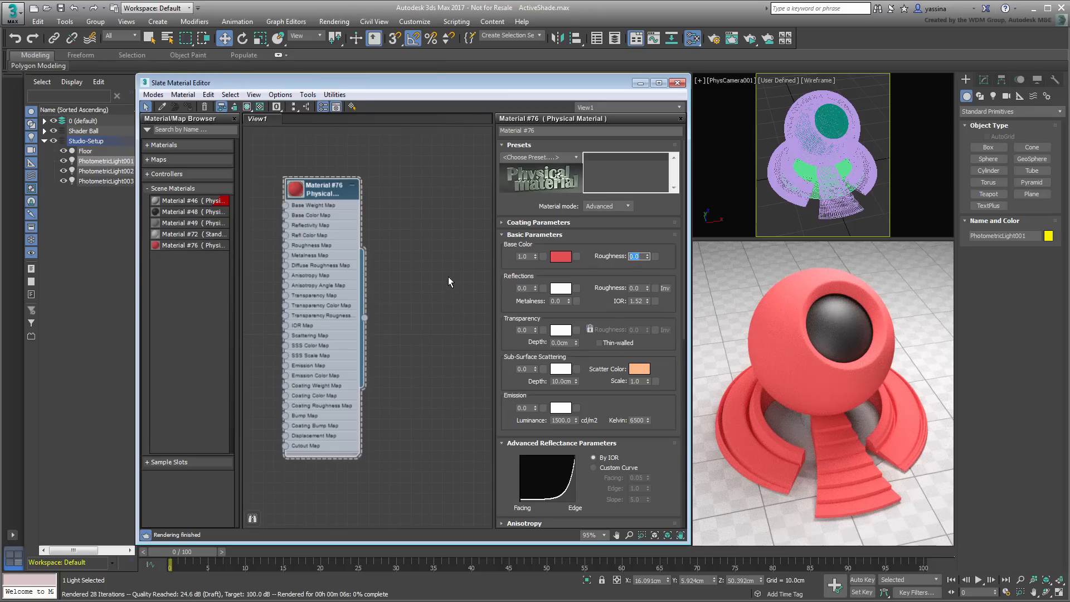
pyautogui.write('0.3')
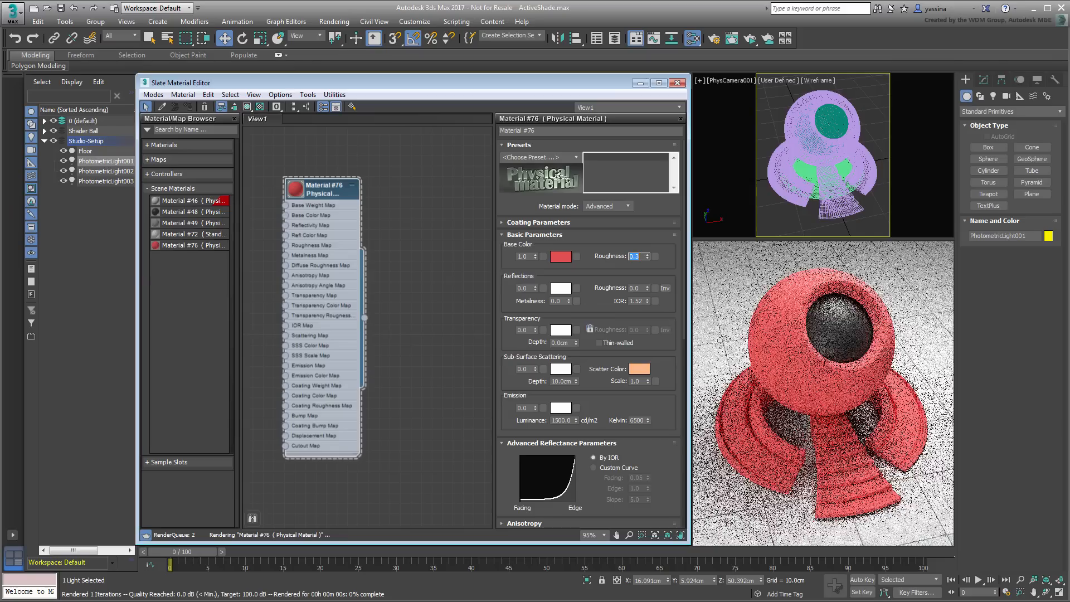